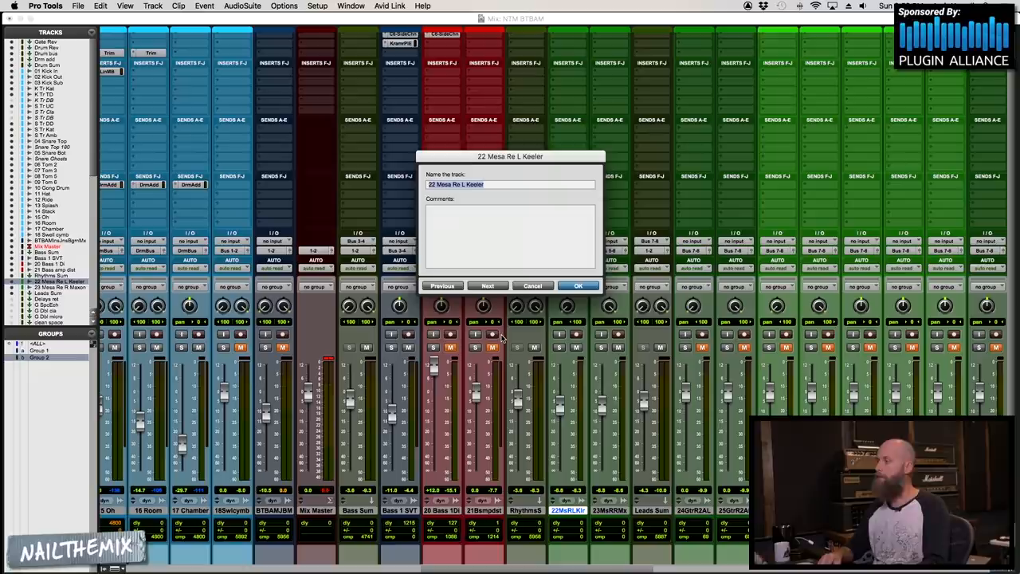
- Review and close the Name dialogs for the left and right Mesa guitar tracks
{"action": "left_click", "coordinate": [488, 286]}
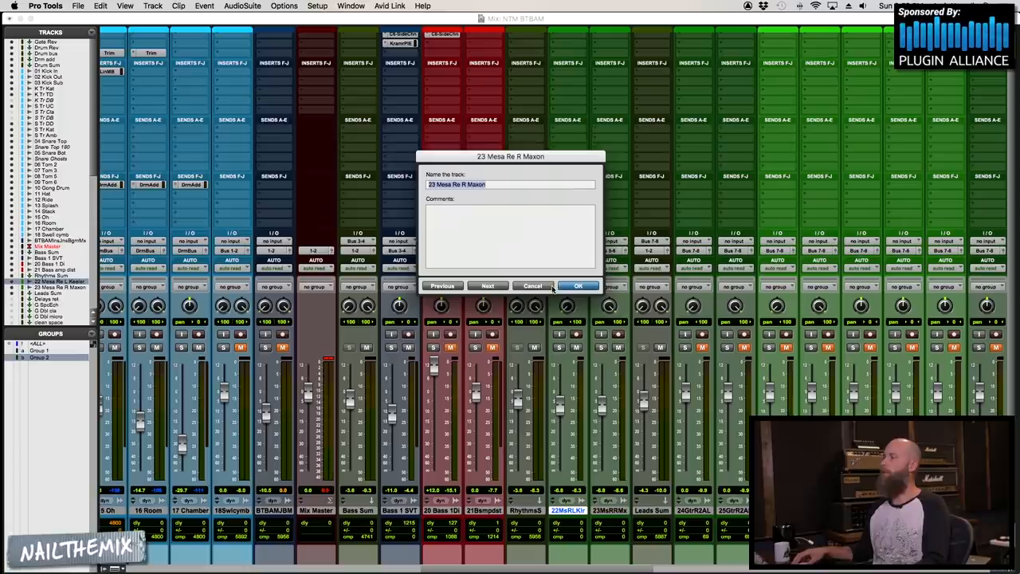
{"action": "left_click", "coordinate": [577, 285]}
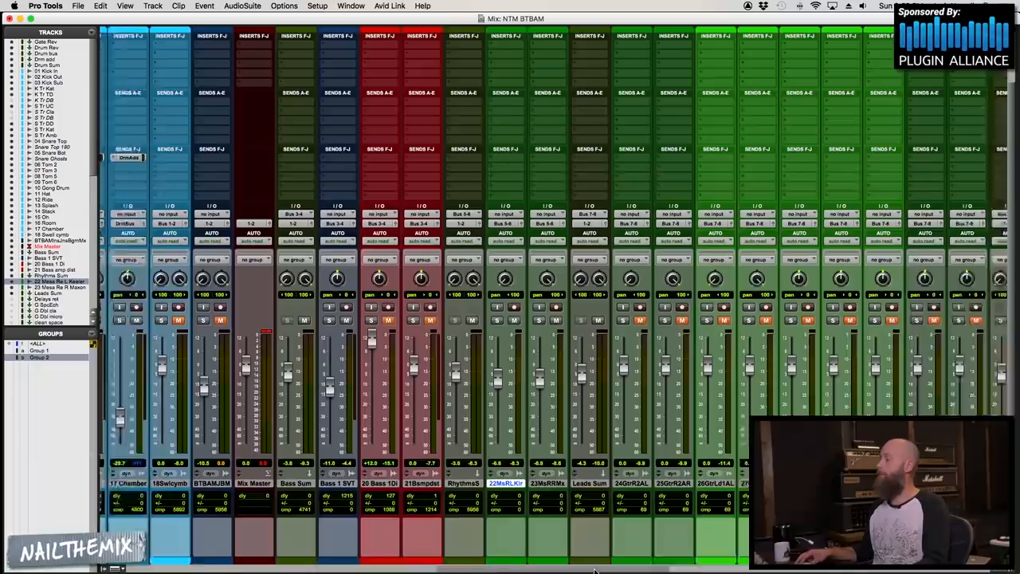
- Scroll the Mix window right to reveal the rhythm guitar and bass sum channels
{"action": "scroll", "scroll_direction": "right", "scroll_amount": 3}
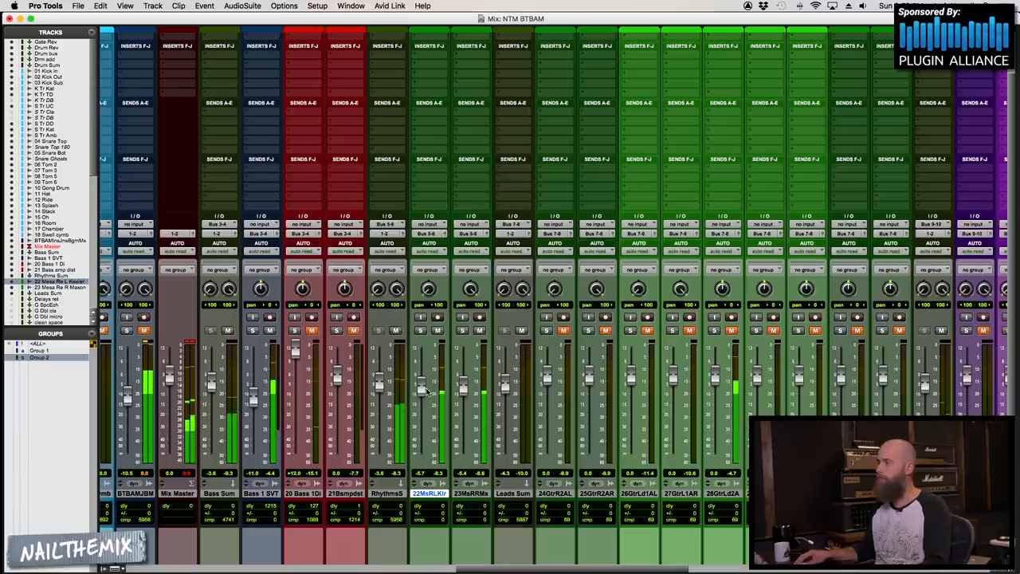
- Open the bx_console SSL 4000 E insert on the Mesa guitar track
{"action": "left_click", "coordinate": [351, 7]}
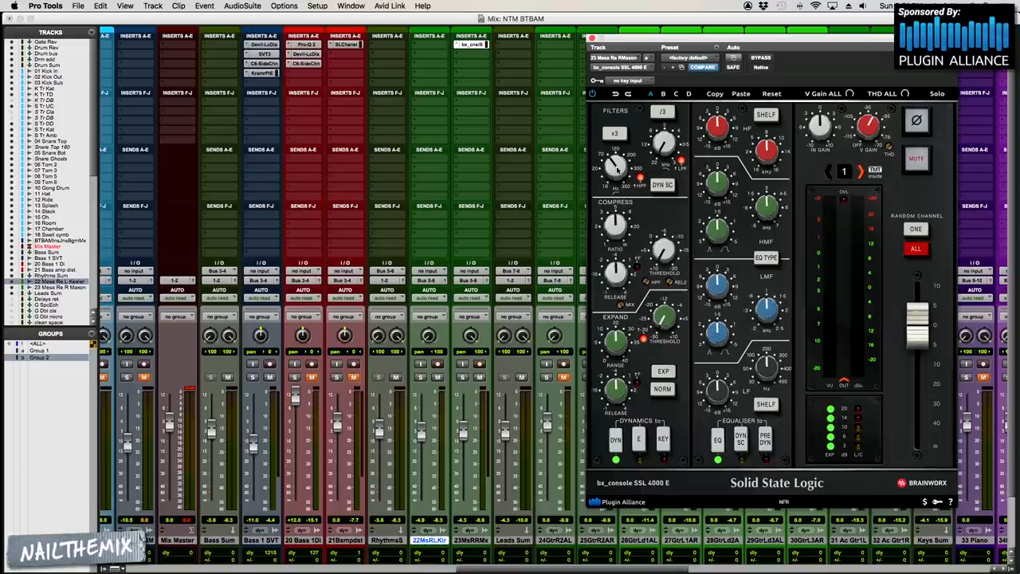
- Switch on Random Channel in the SSL console, landing on channel 45
{"action": "left_click", "coordinate": [917, 229]}
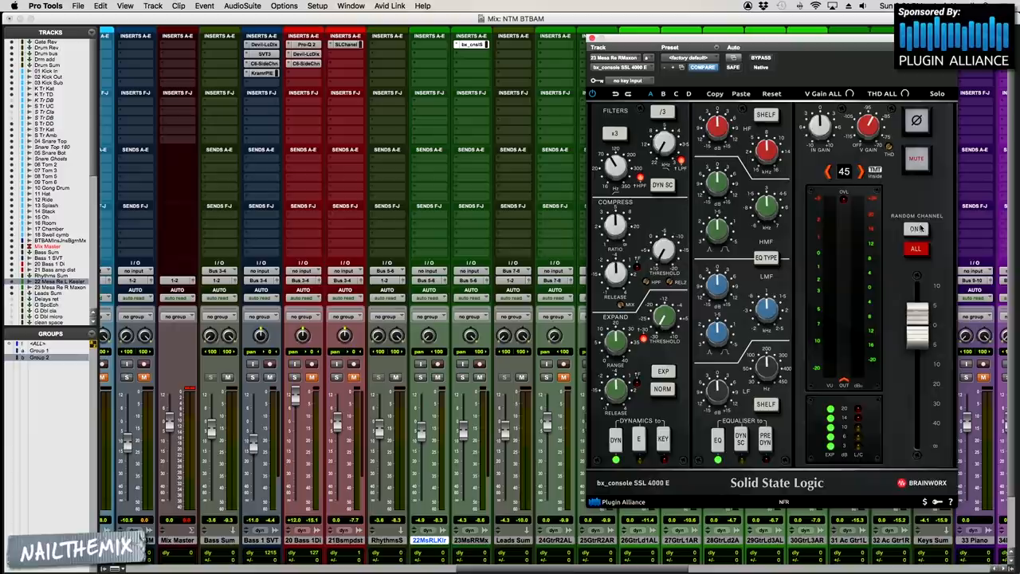
{"action": "left_click", "coordinate": [917, 230]}
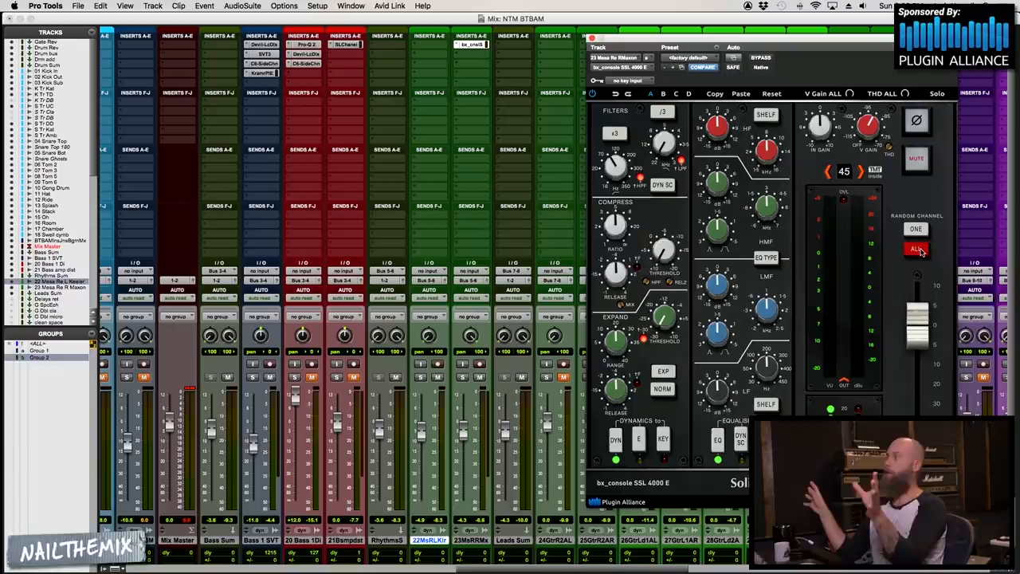
- Randomize channels across all SSL console instances in the session
{"action": "left_click", "coordinate": [917, 249]}
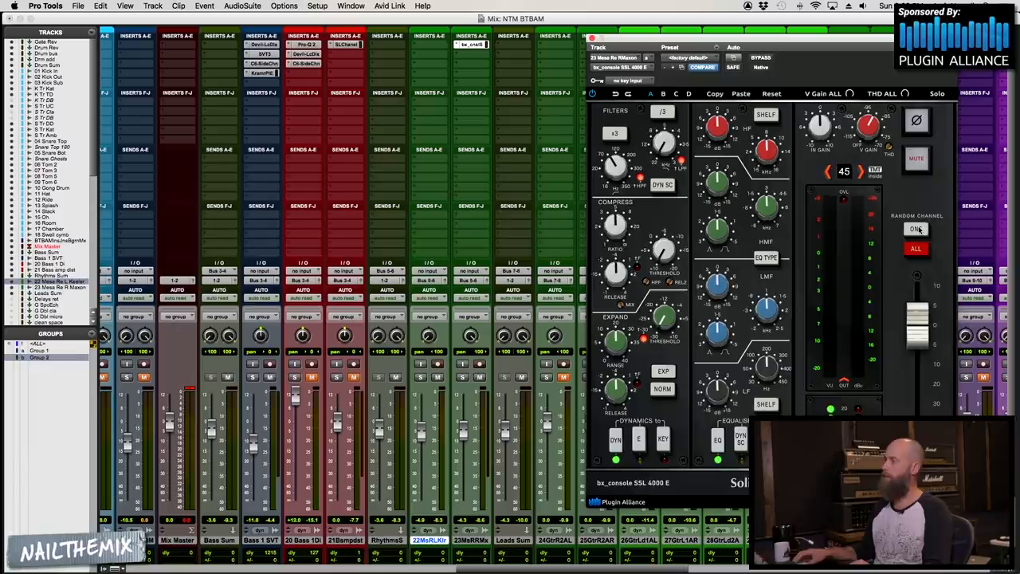
{"action": "left_click", "coordinate": [915, 229]}
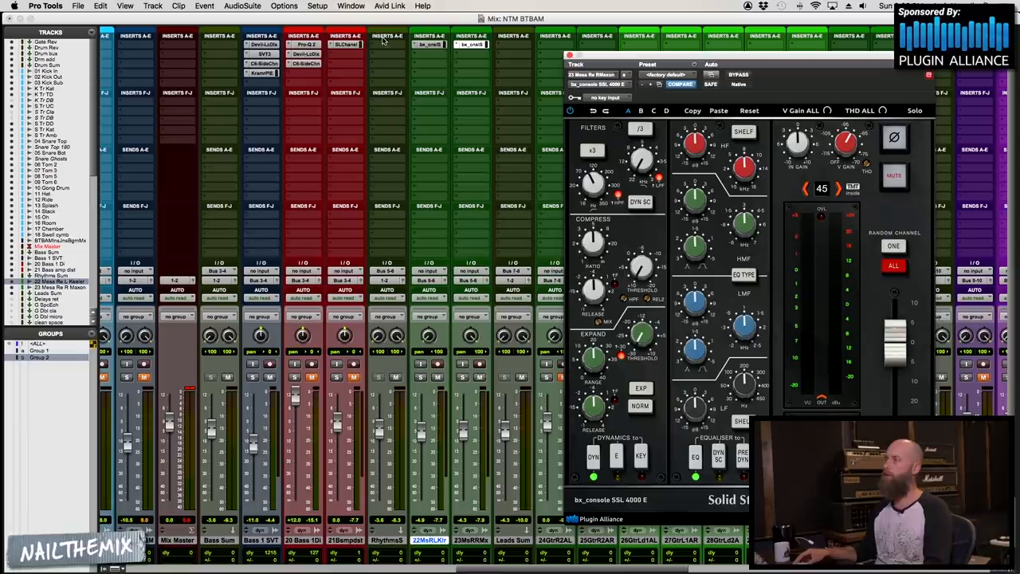
- Insert FabFilter Pro-Q 3 (stereo) on an empty Rhythm Sum insert slot
{"action": "left_click", "coordinate": [386, 45]}
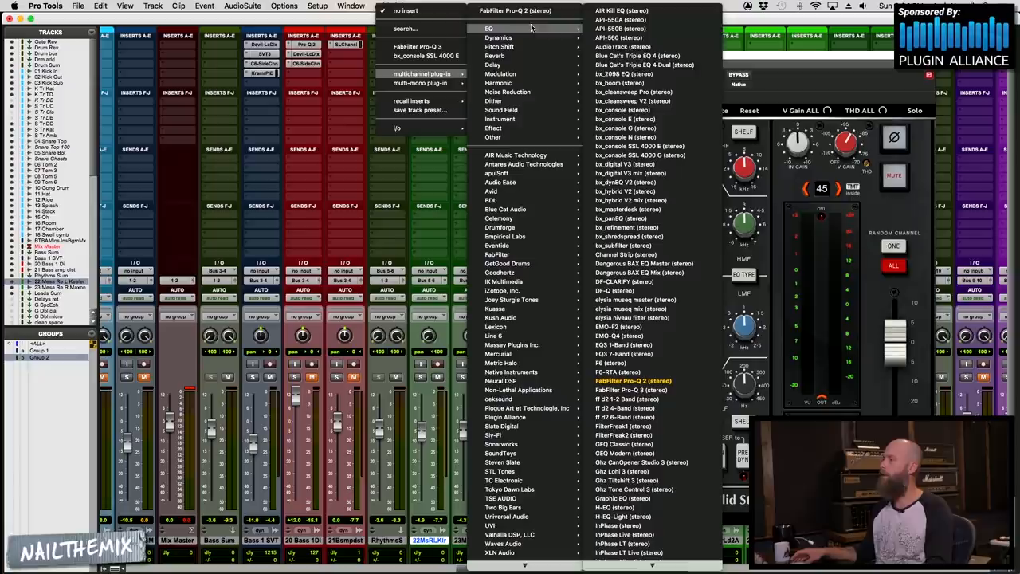
{"action": "mouse_move", "coordinate": [625, 290]}
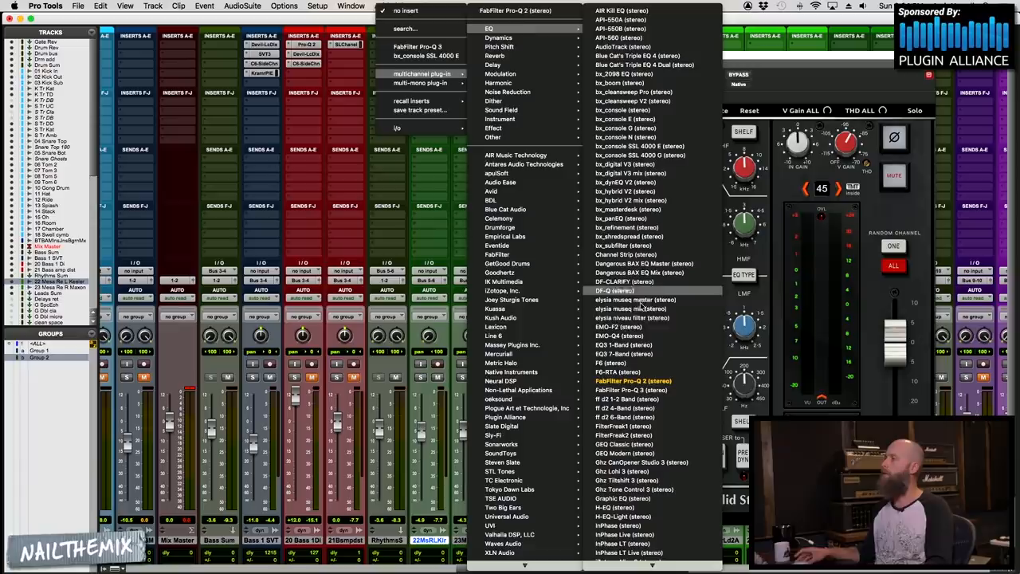
{"action": "left_click", "coordinate": [622, 379]}
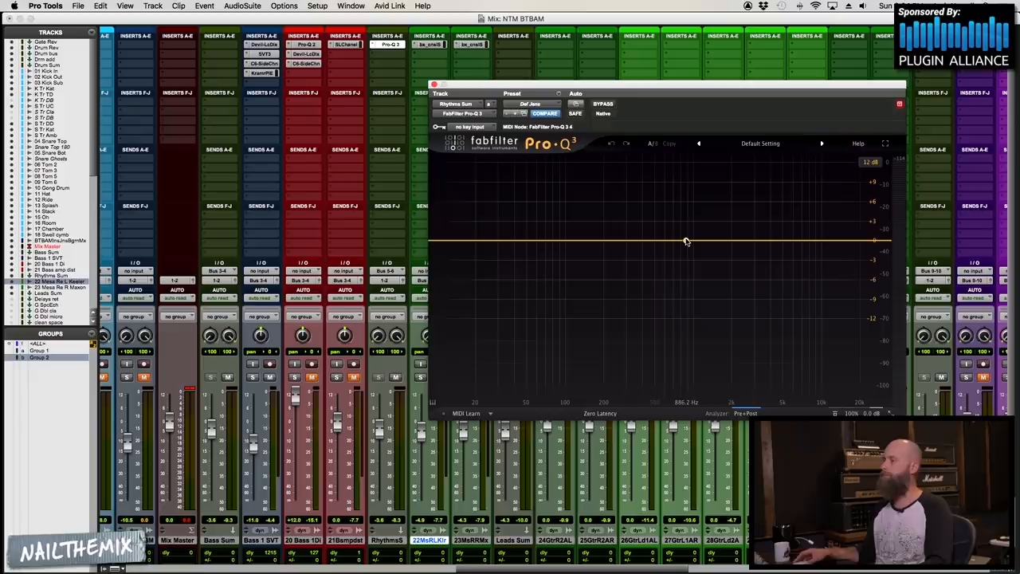
- Raise a high-shelf air boost and add bell bands for an upper-mid dip in Pro-Q 3
{"action": "left_click", "coordinate": [794, 229]}
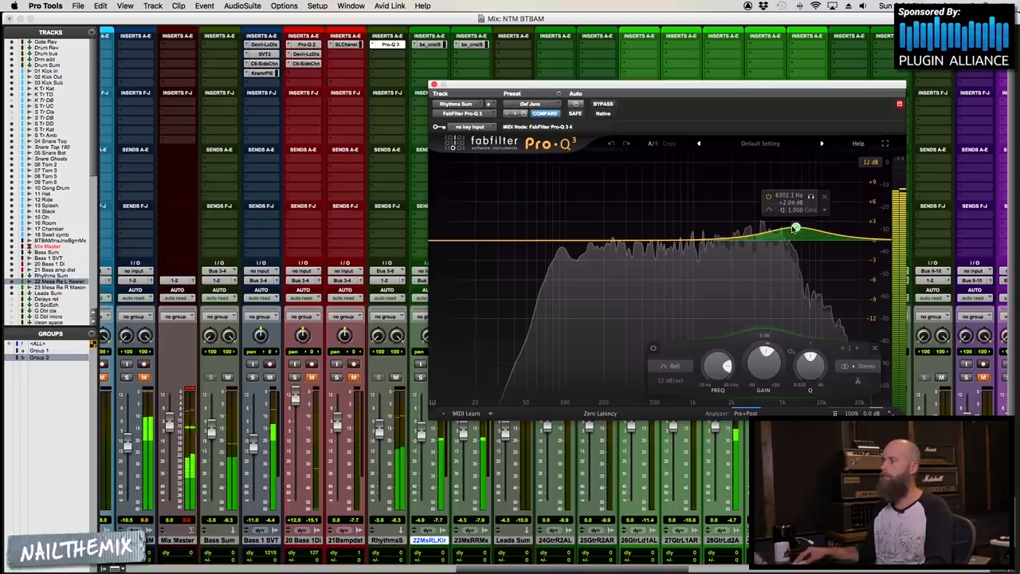
{"action": "left_click_drag", "start_coordinate": [794, 230], "coordinate": [841, 240]}
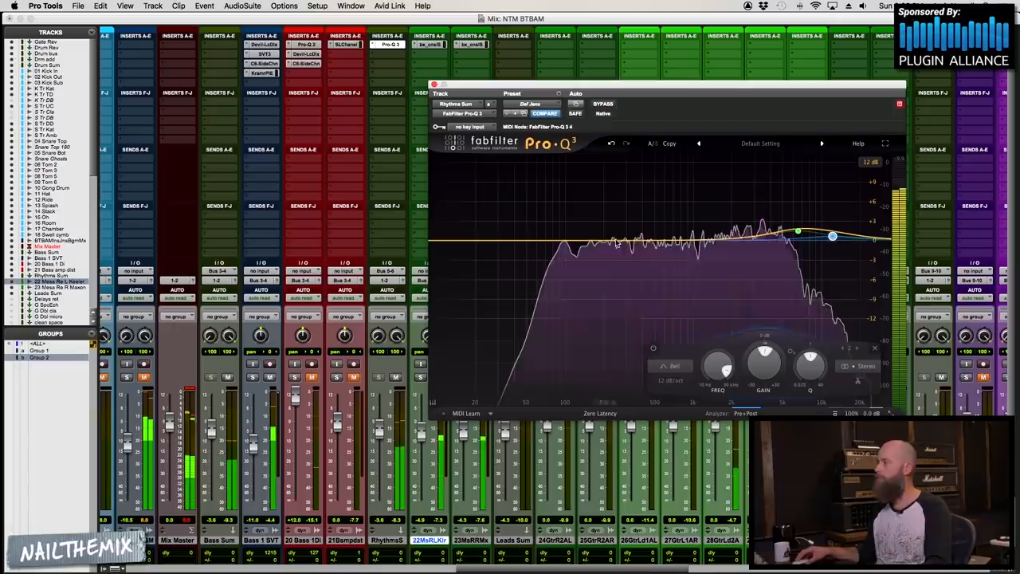
{"action": "left_click", "coordinate": [645, 245]}
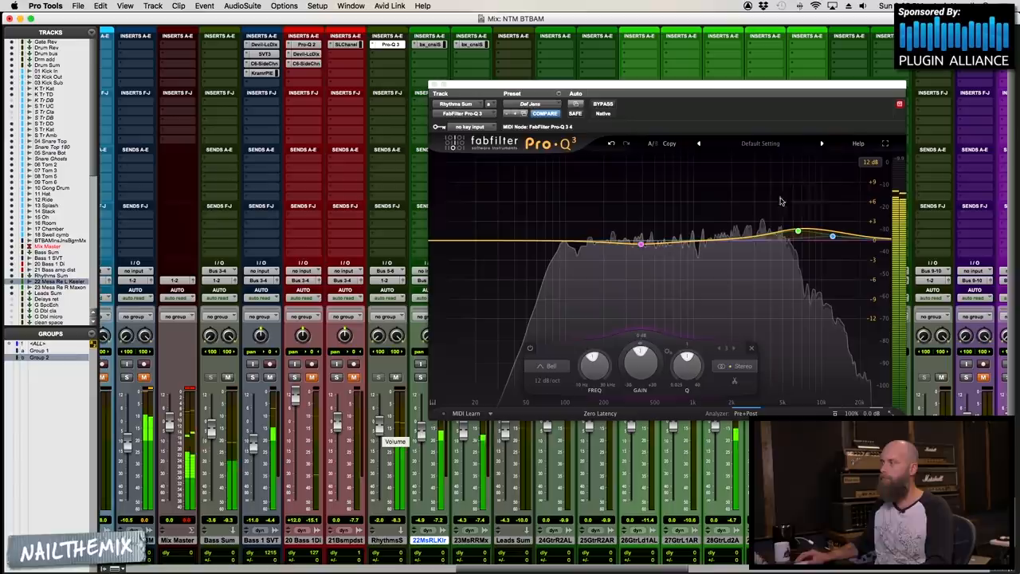
{"action": "left_click", "coordinate": [762, 245]}
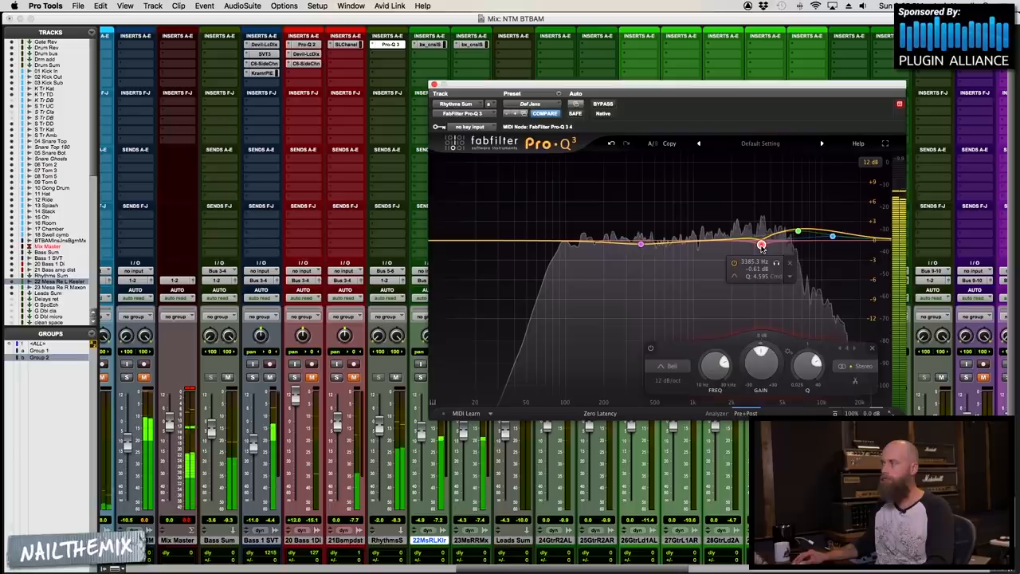
- Pull the bell band into a gentle cut around 3.8 kHz on the rhythm bus EQ
{"action": "left_click_drag", "start_coordinate": [762, 246], "coordinate": [832, 236]}
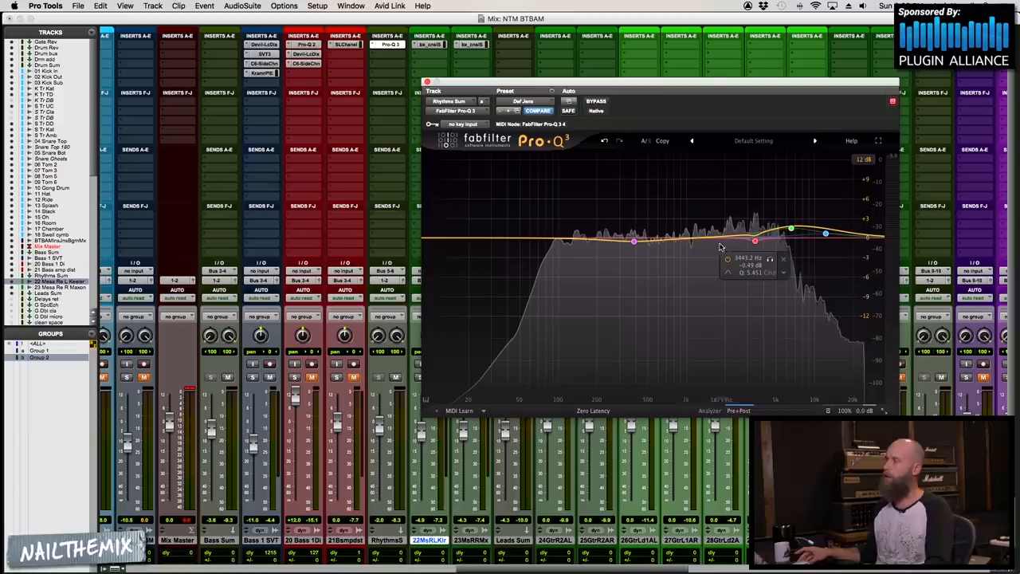
{"action": "mouse_move", "coordinate": [757, 226]}
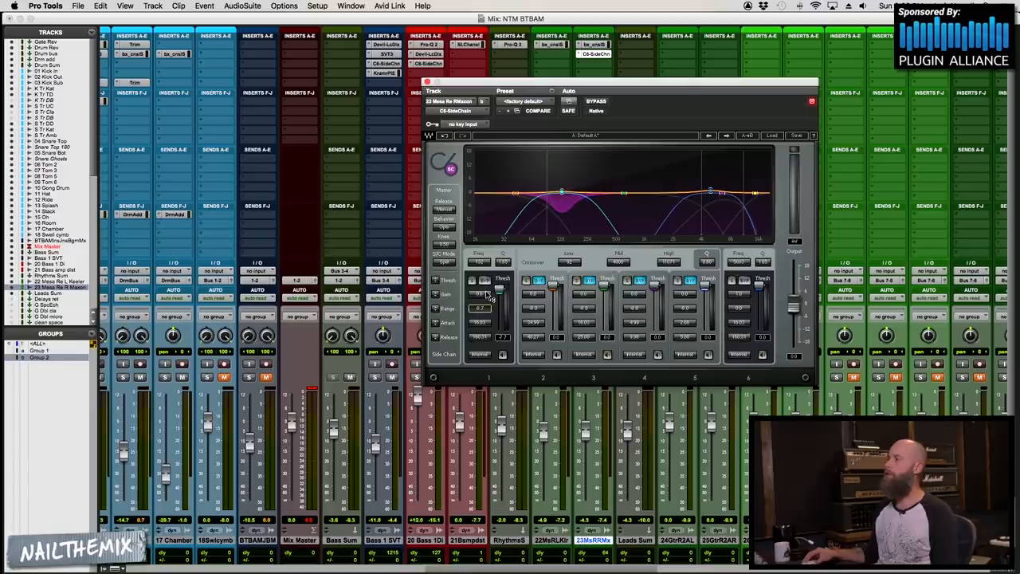
- Open the Waves C6 sidechain key input list of mono buses
{"action": "left_click", "coordinate": [480, 354]}
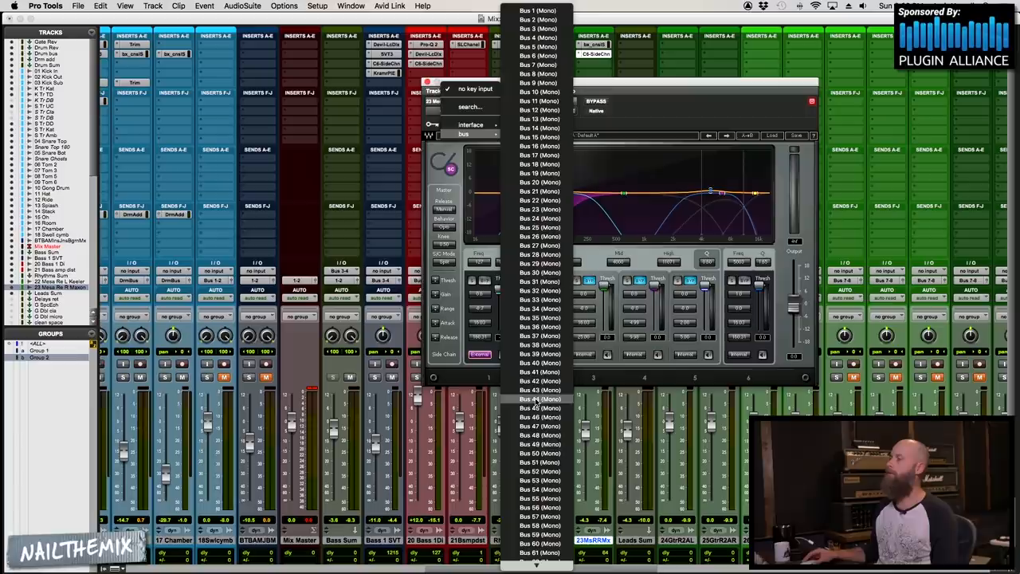
- Choose the tom bus as the C6 sidechain key input on the rhythm bus
{"action": "left_click", "coordinate": [540, 462]}
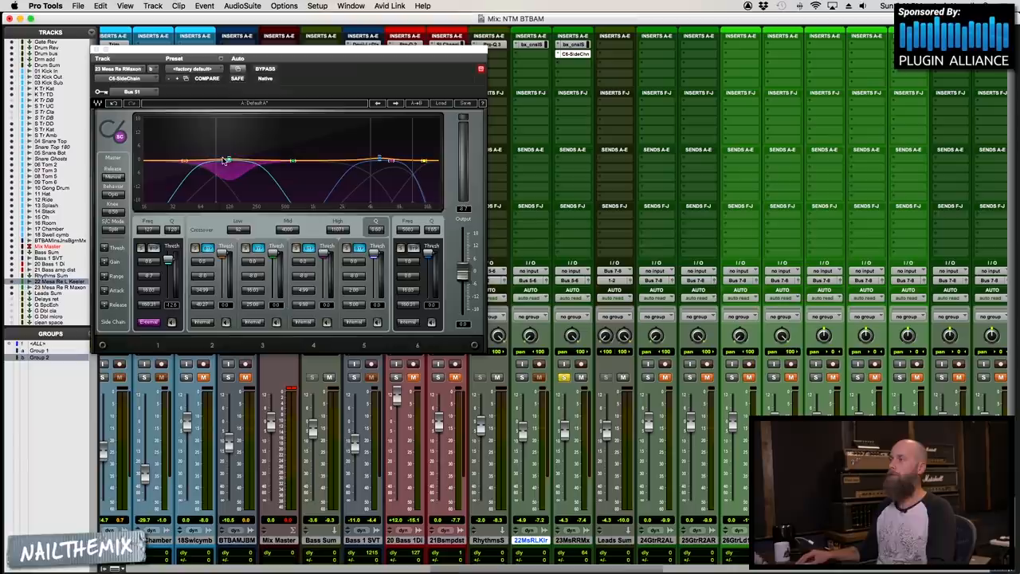
- Pull the C6 low band down so it dips the rhythm guitar bus
{"action": "left_click_drag", "start_coordinate": [226, 159], "coordinate": [220, 160]}
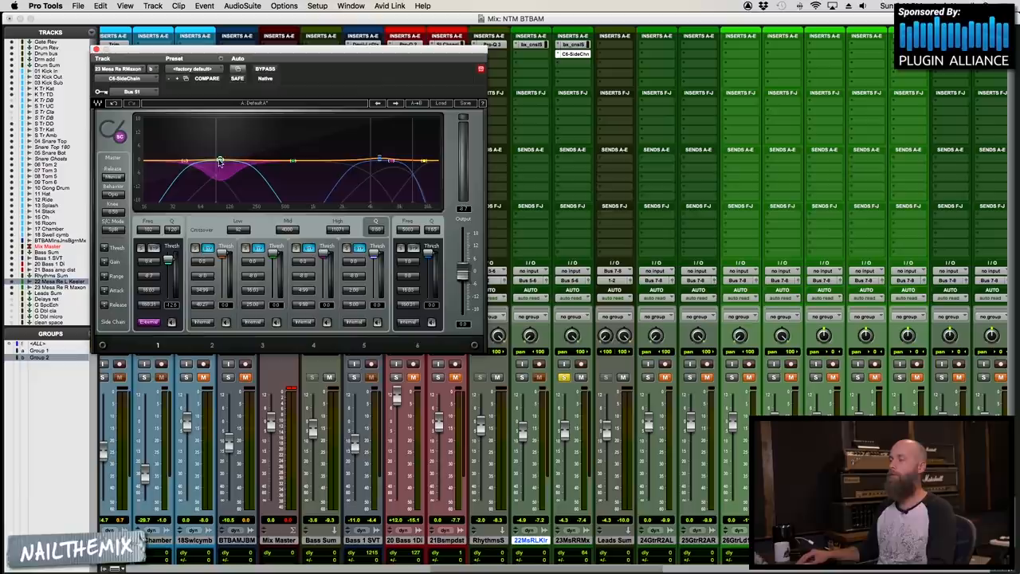
{"action": "left_click_drag", "start_coordinate": [220, 160], "coordinate": [204, 159]}
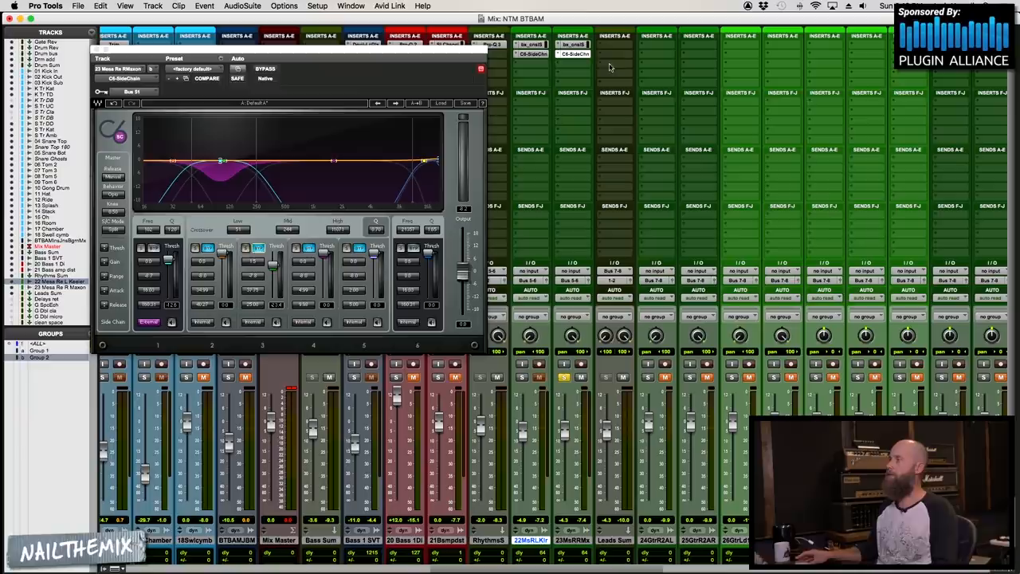
- Start playback so the C6 bands react to the incoming guitar signal
{"action": "left_click", "coordinate": [566, 376]}
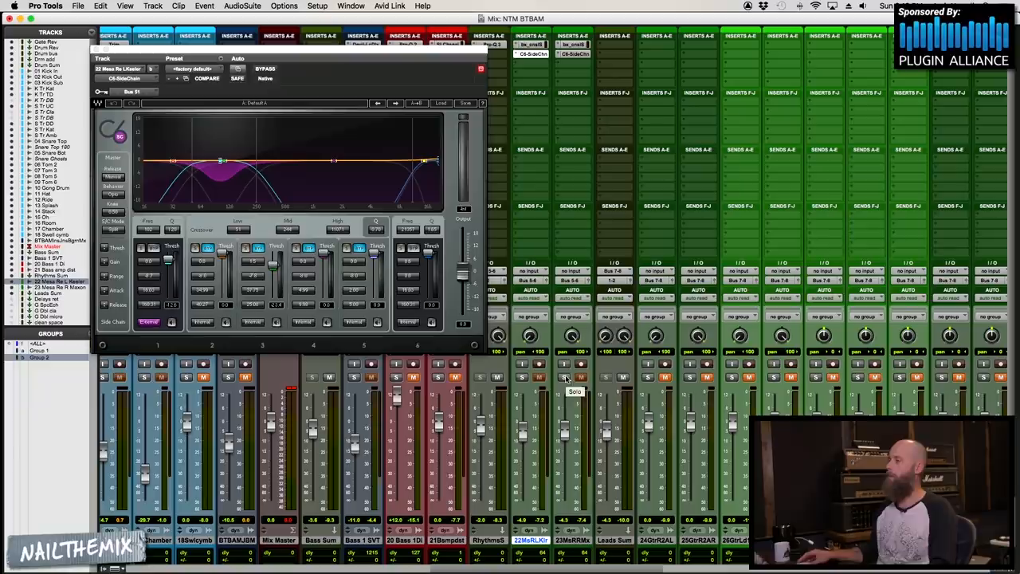
{"action": "left_click", "coordinate": [565, 377]}
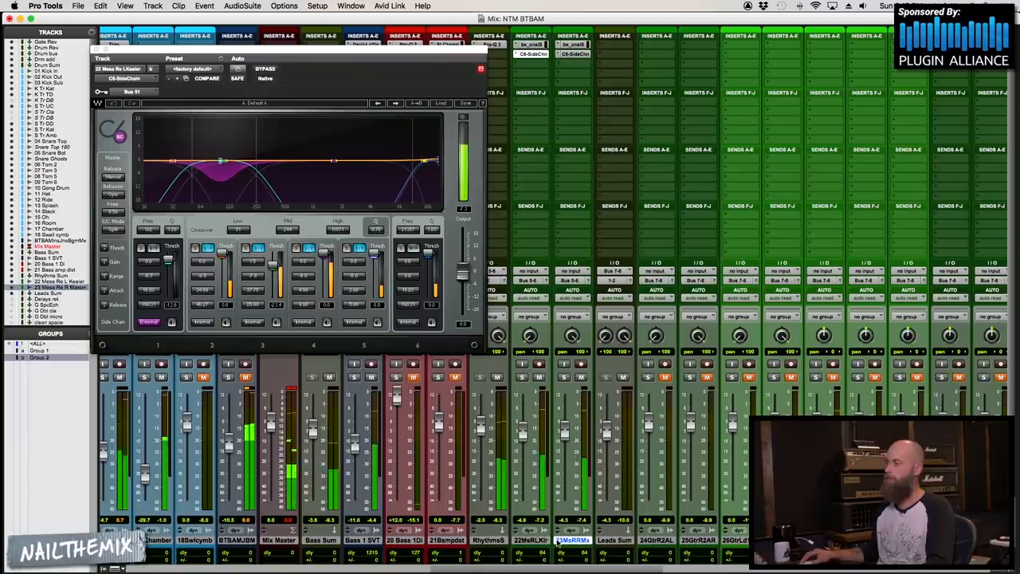
{"action": "mouse_move", "coordinate": [574, 54]}
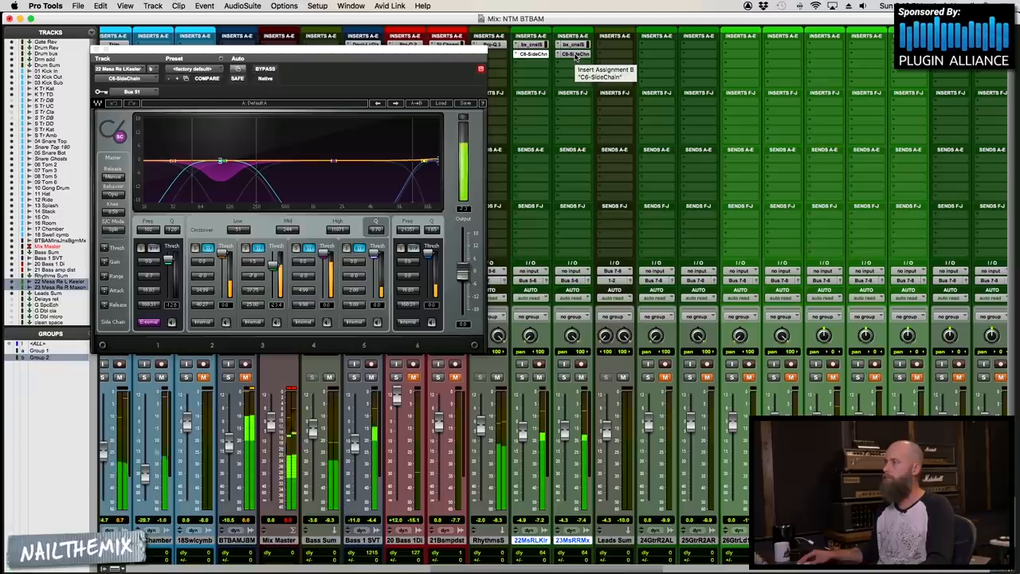